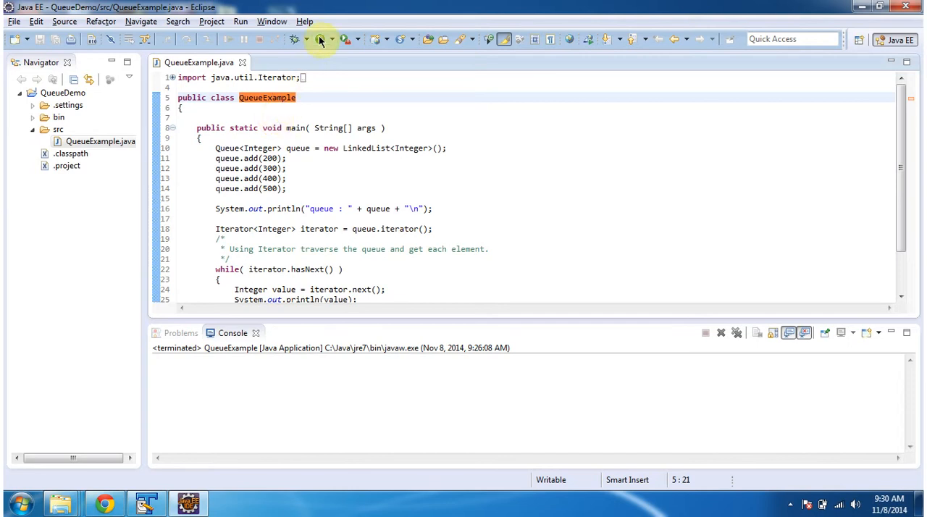
Run QueueExample as a Java application to print [200, 300, 400, 500] and each element
left_click(318, 39)
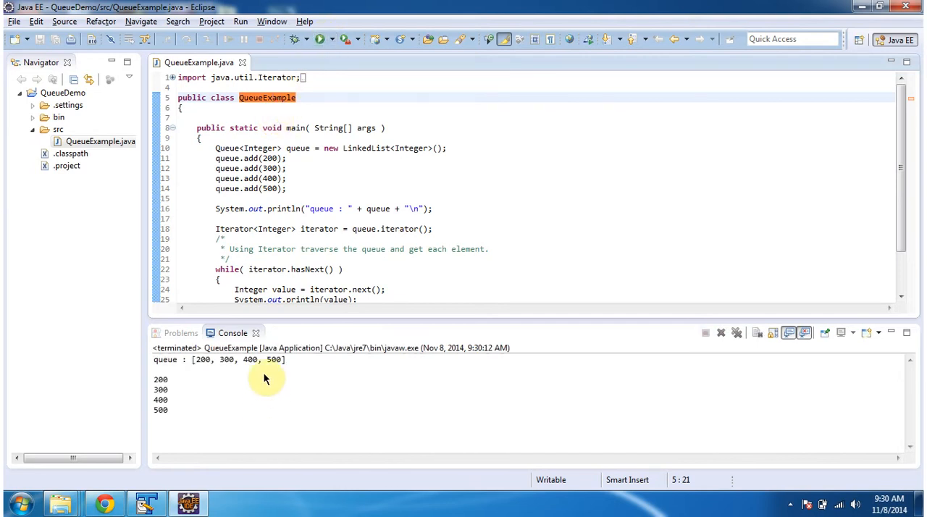
mouse_move(261, 422)
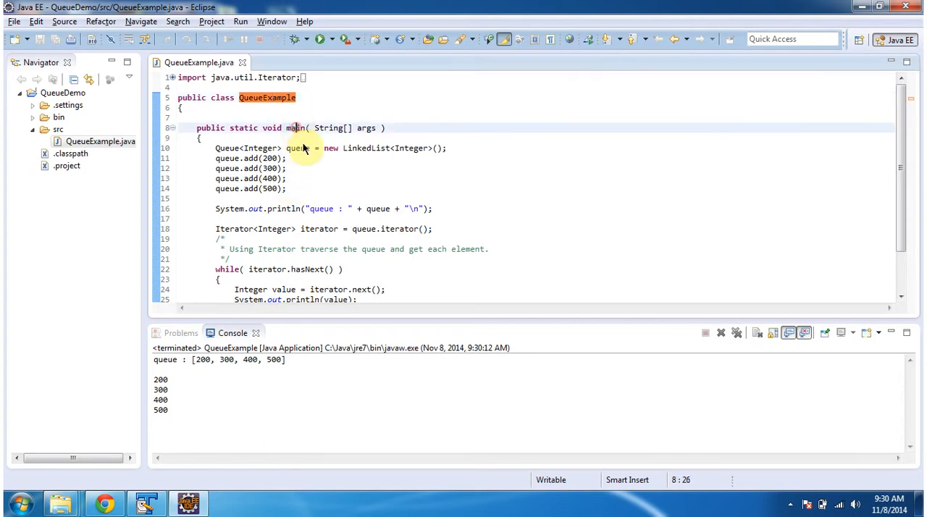
double_click(295, 128)
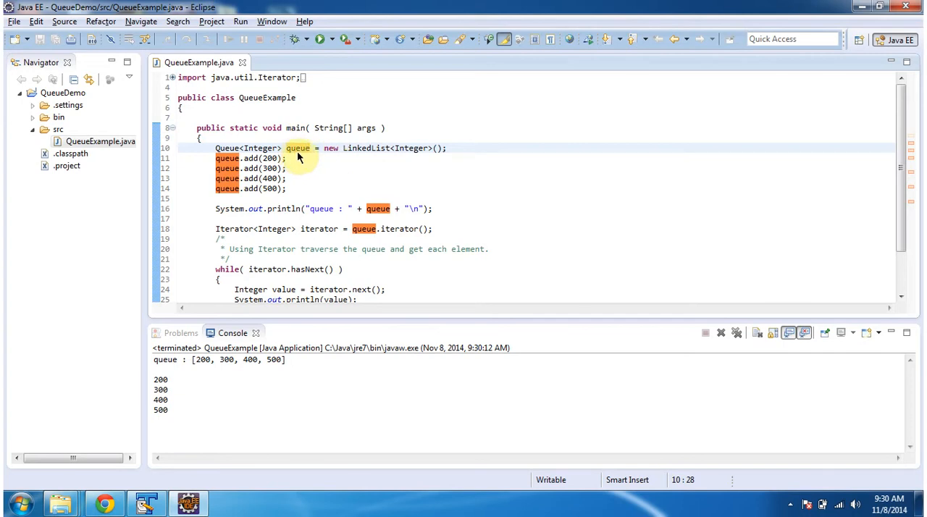
mouse_move(357, 159)
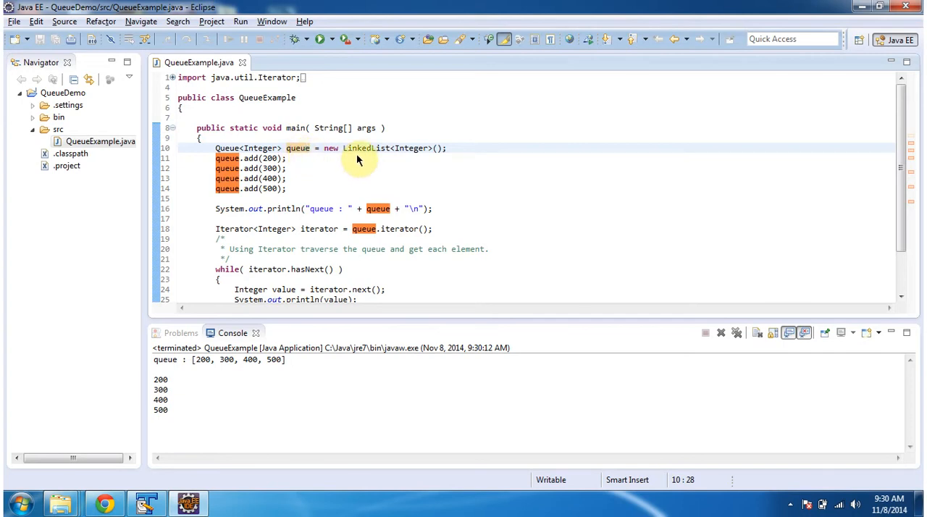
mouse_move(371, 159)
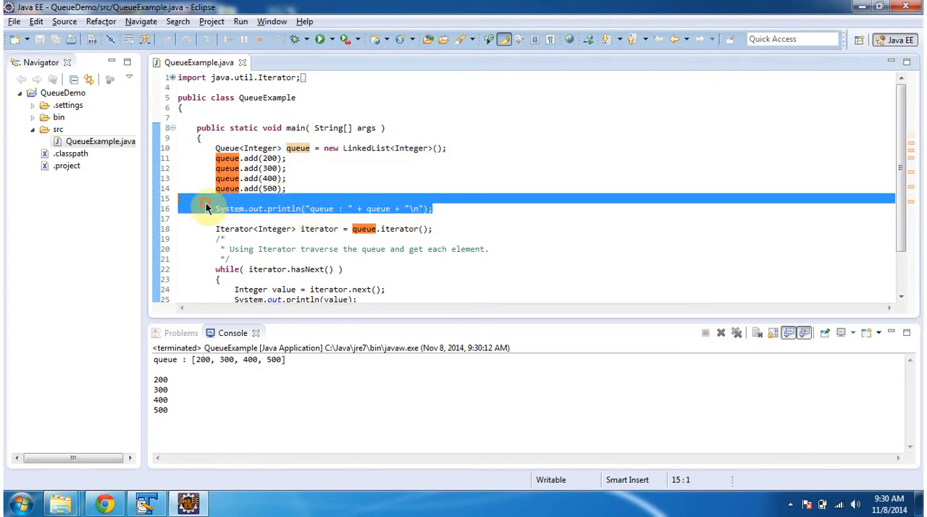
mouse_move(293, 362)
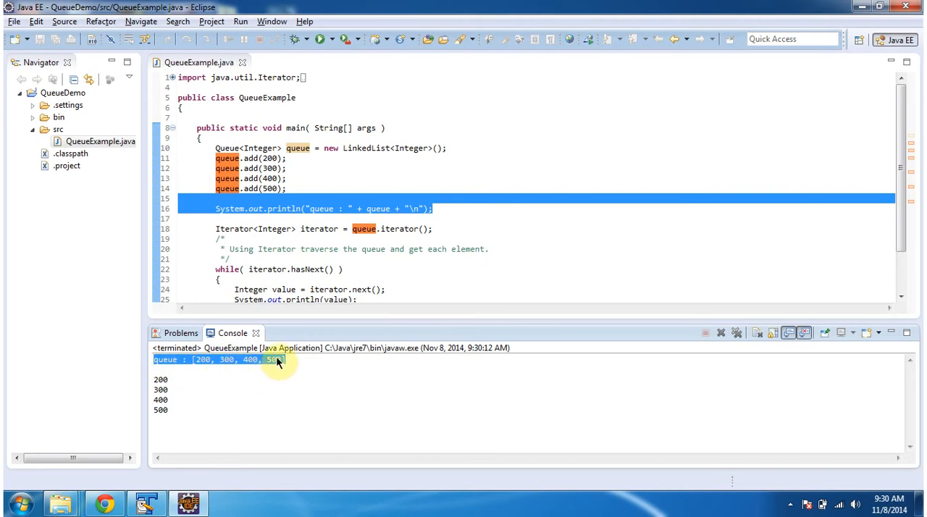
mouse_move(396, 228)
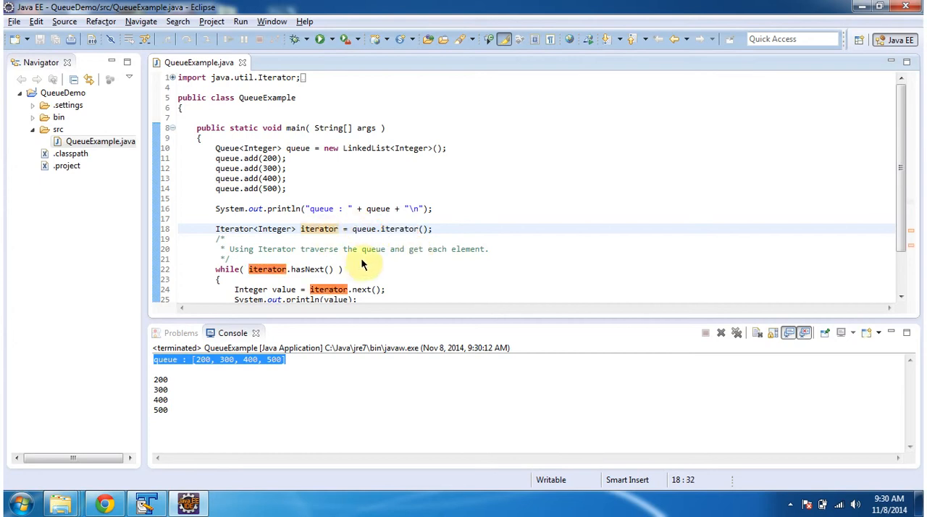
scroll("down", 3)
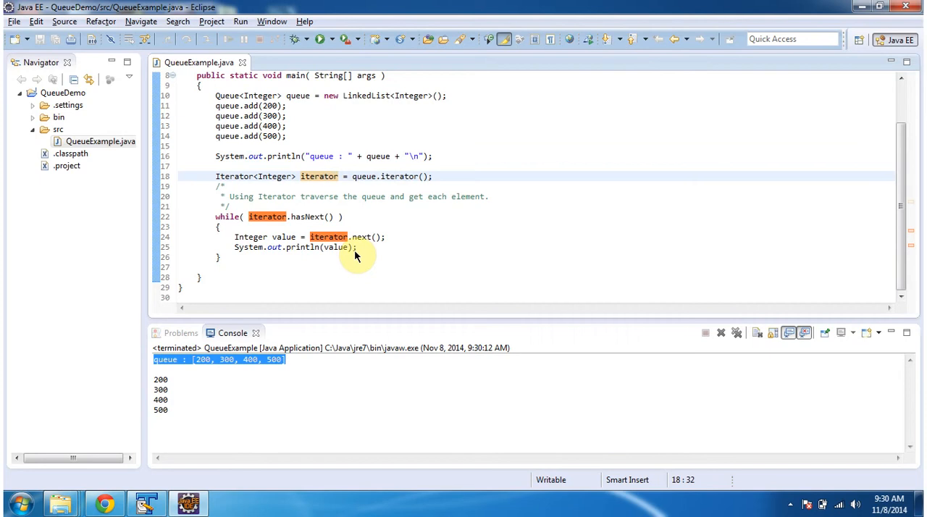
mouse_move(318, 216)
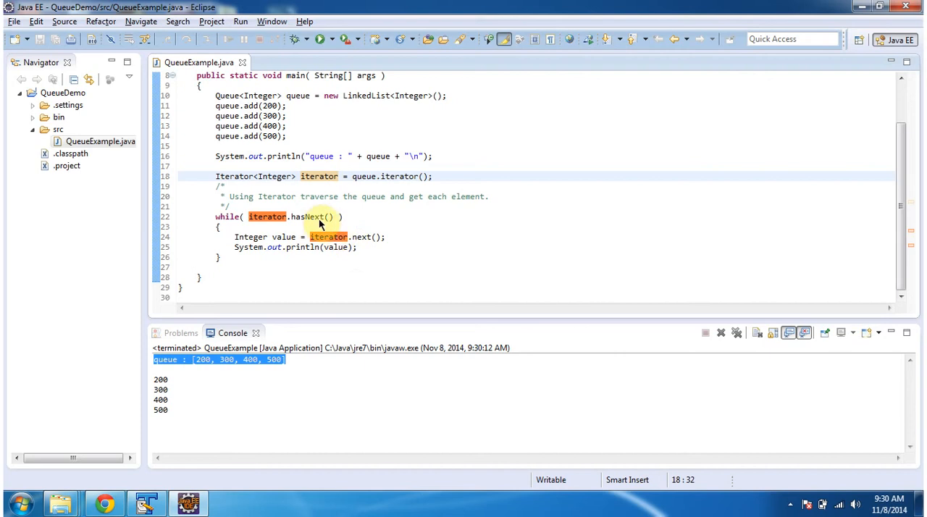
mouse_move(362, 244)
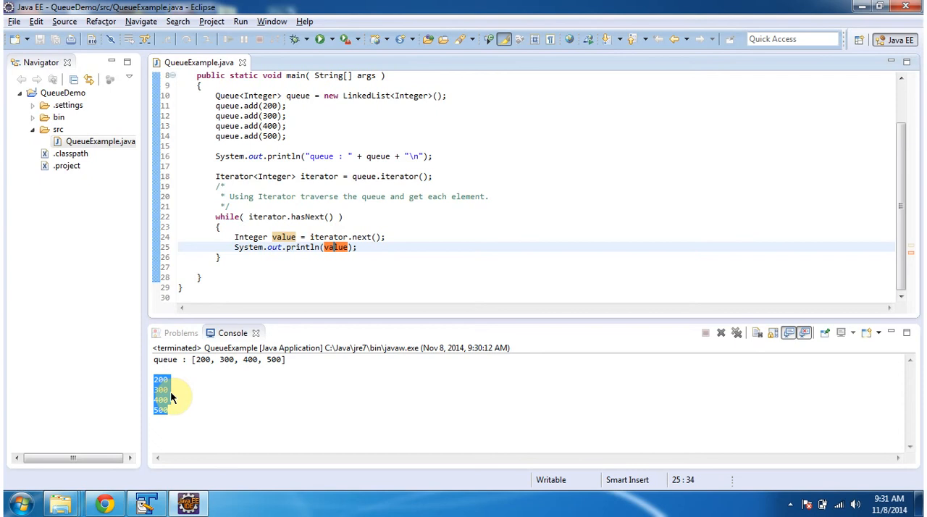
mouse_move(182, 412)
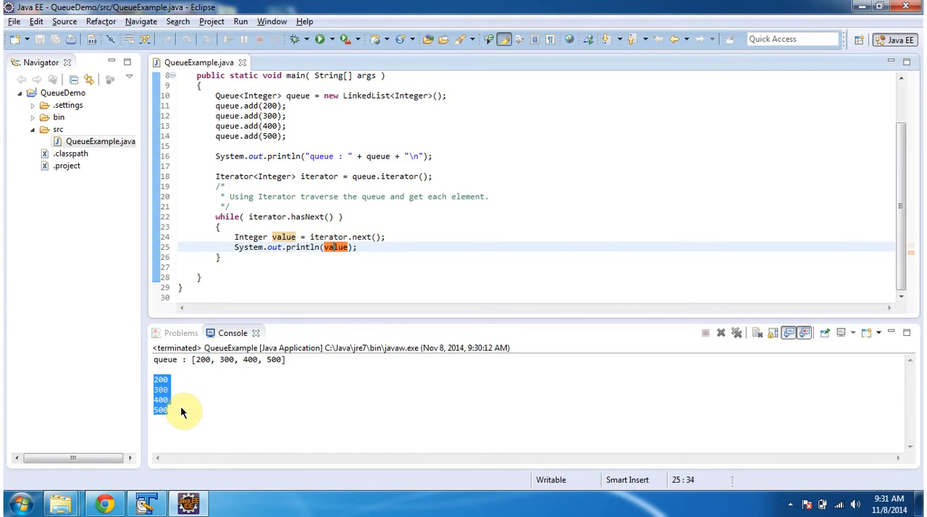